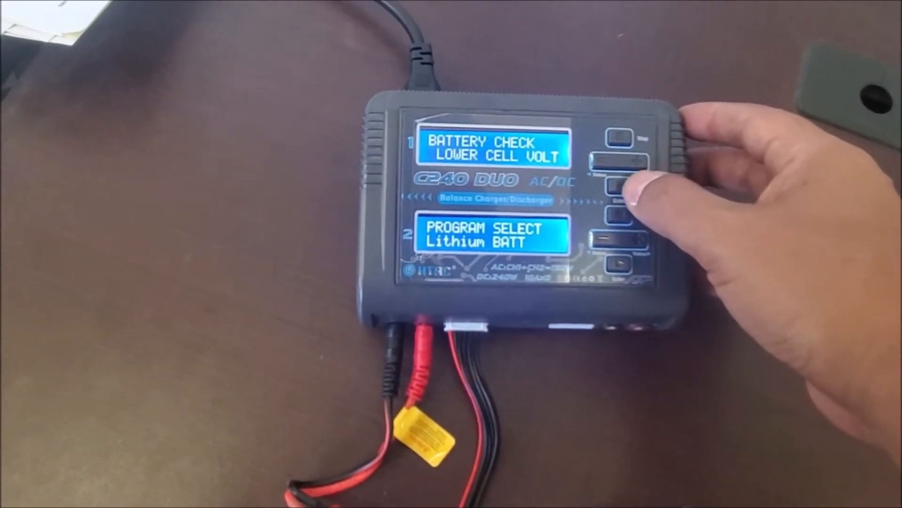
click(612, 181)
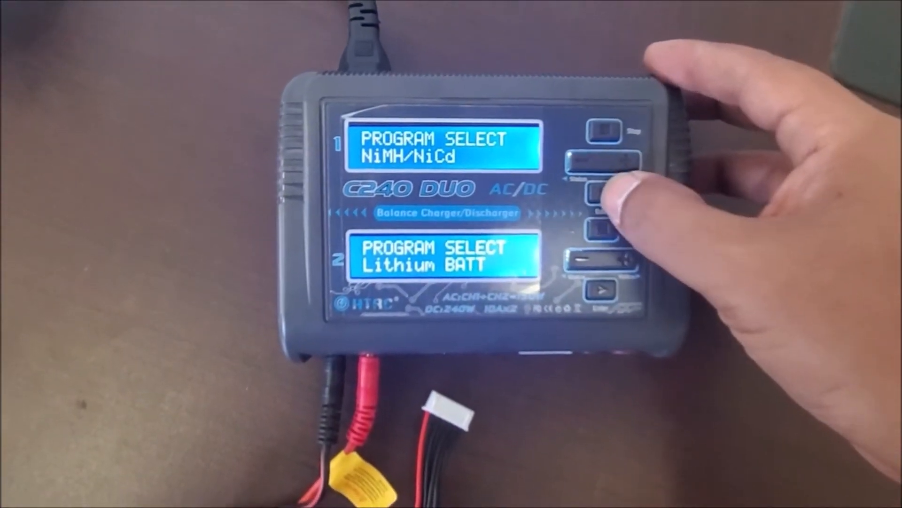